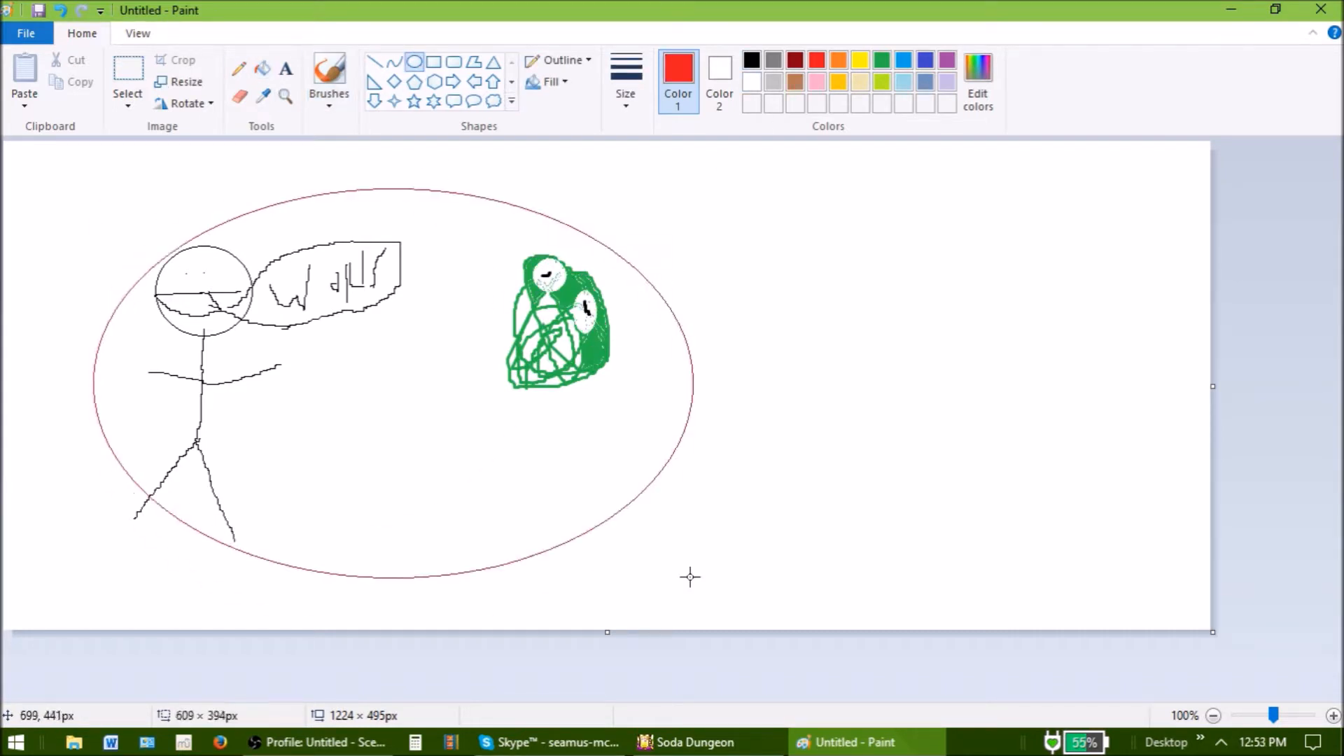
Step: Select the dark red brush and bring up the stroke thickness options
{"action": "left_click", "coordinate": [625, 82]}
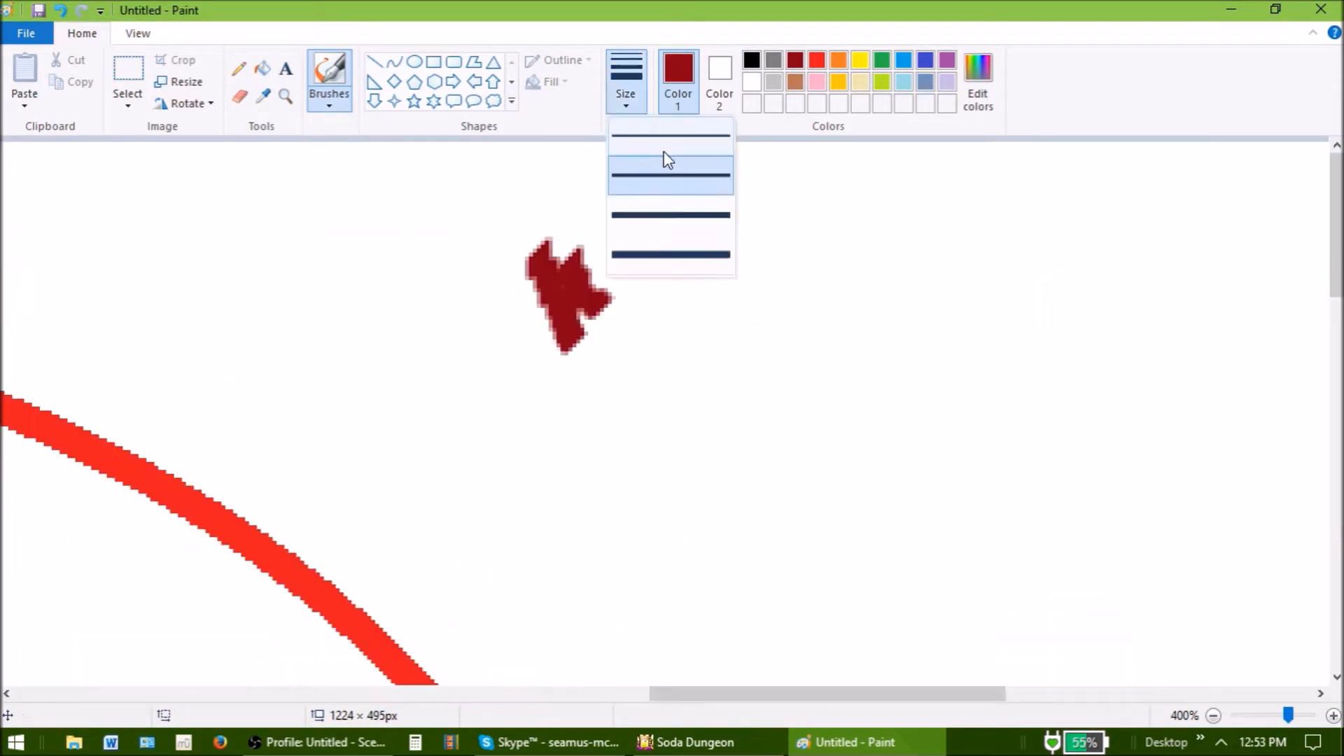